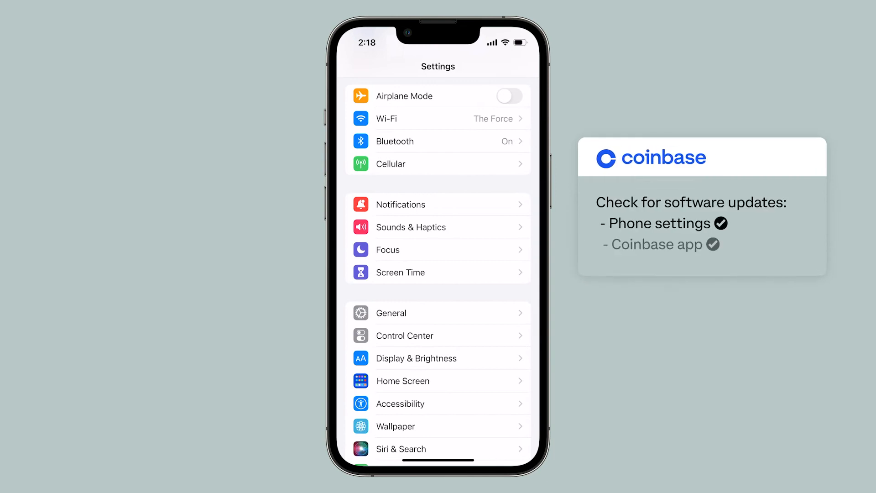
Go to General, then Software Update in iOS Settings to check for phone updates.
click(439, 312)
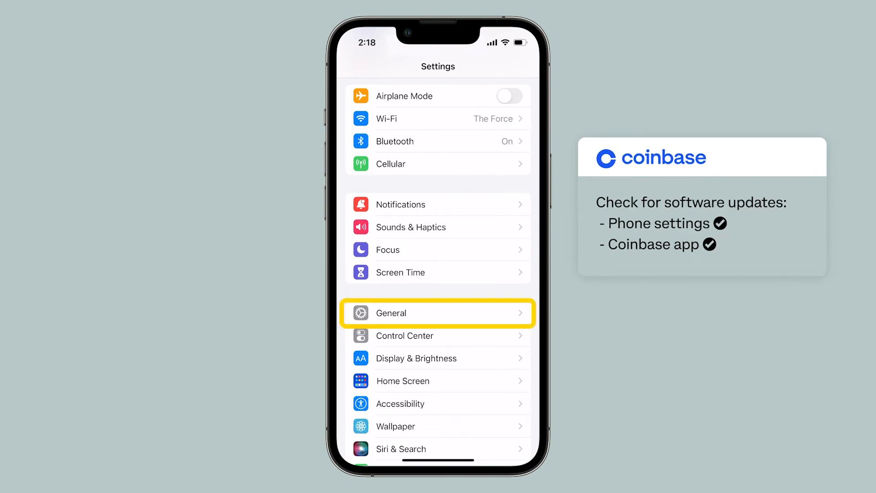
click(438, 312)
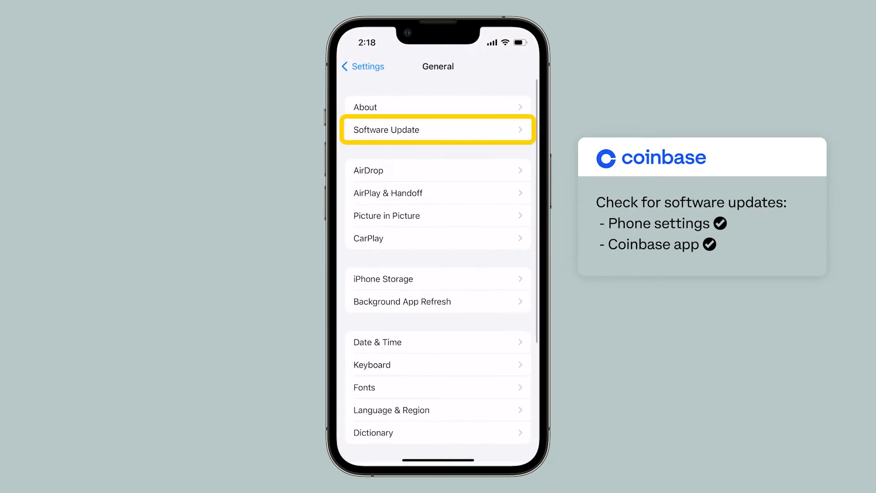
click(438, 130)
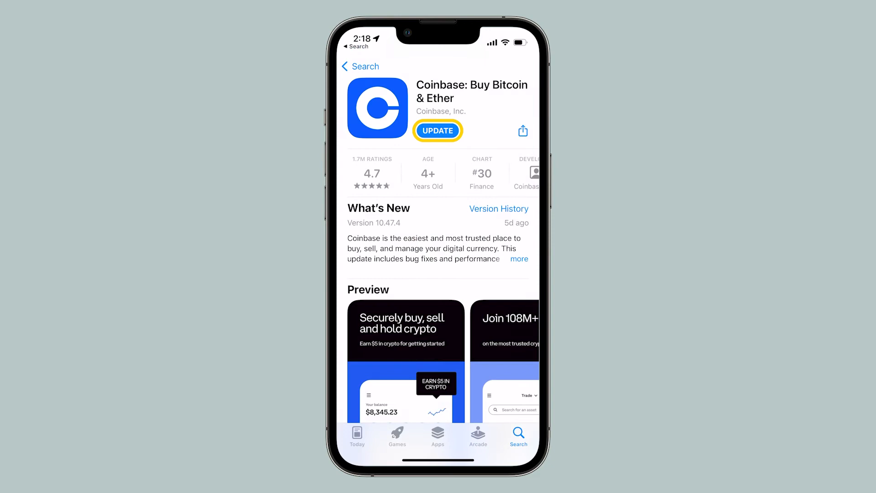
Update the Coinbase: Buy Bitcoin & Ether app from its App Store page.
click(437, 130)
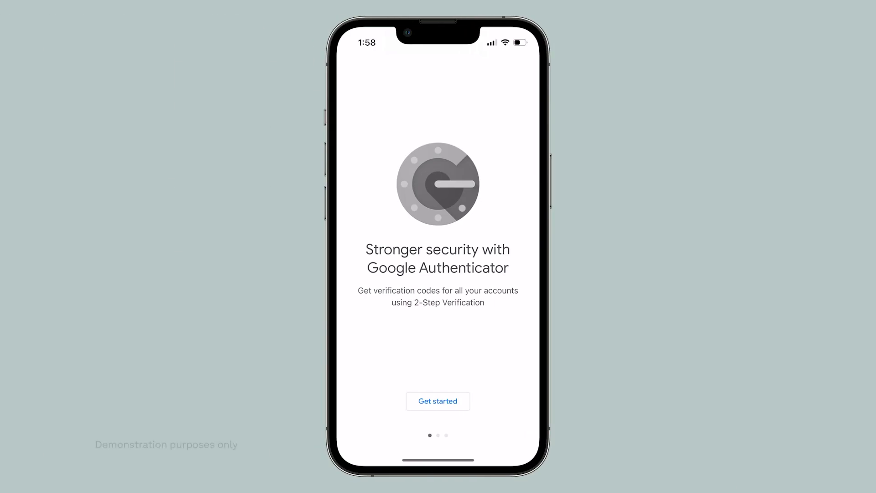
Start Google Authenticator setup and choose scanning a QR code or entering a setup key.
click(438, 401)
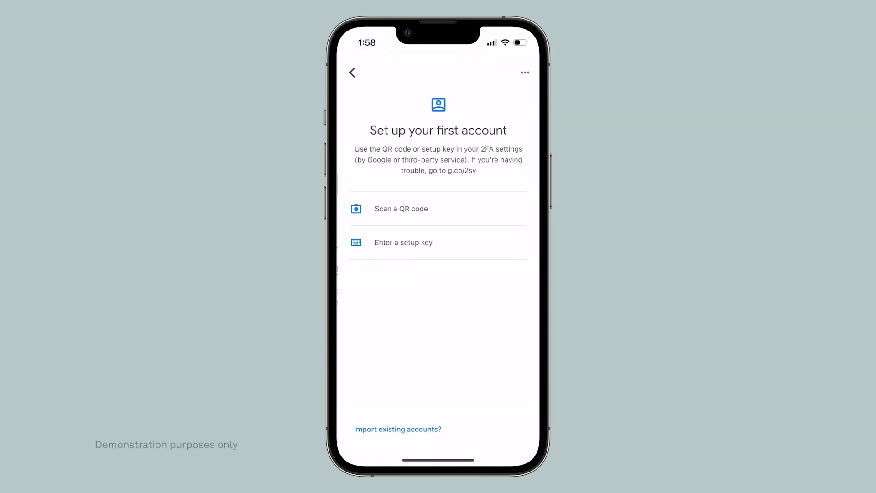
click(398, 429)
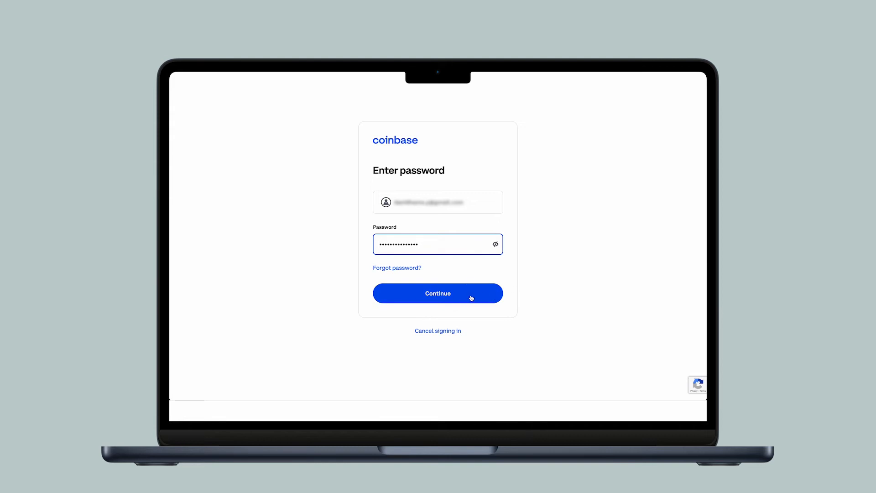
Submit the Coinbase password, then pick Try another way and Update your phone number.
click(438, 293)
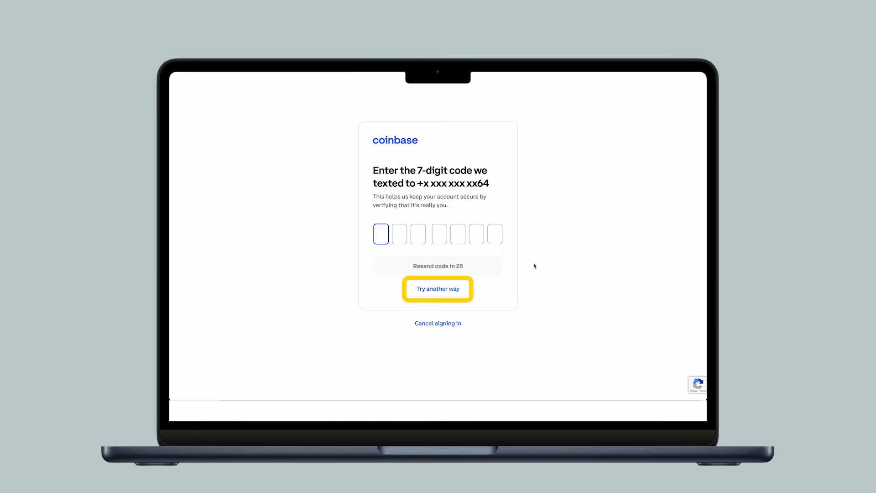
click(438, 289)
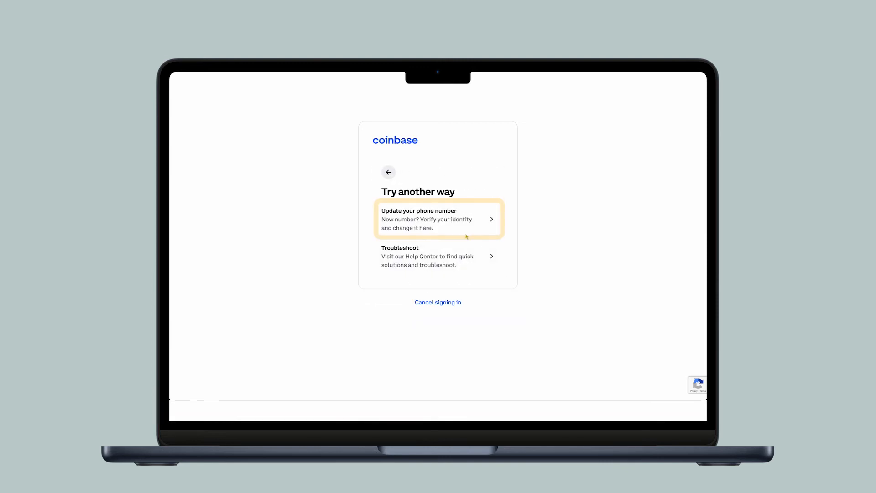
click(437, 218)
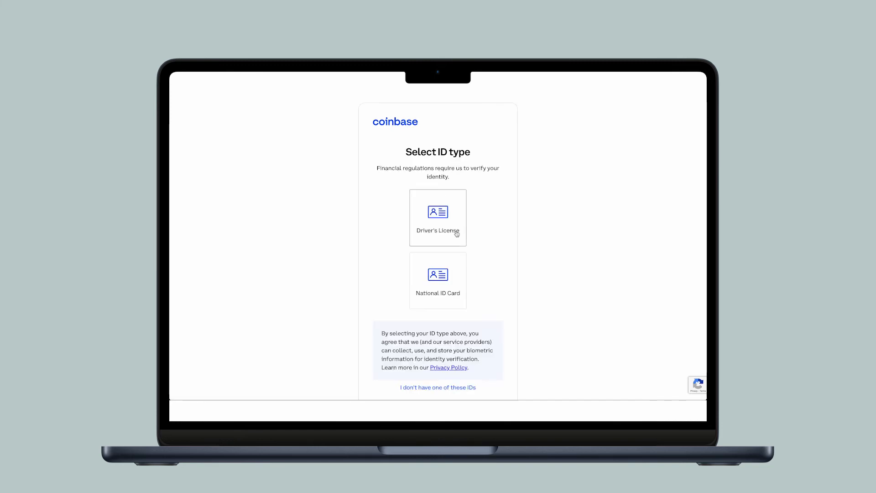
Select Driver's License as the ID type for verification.
click(438, 218)
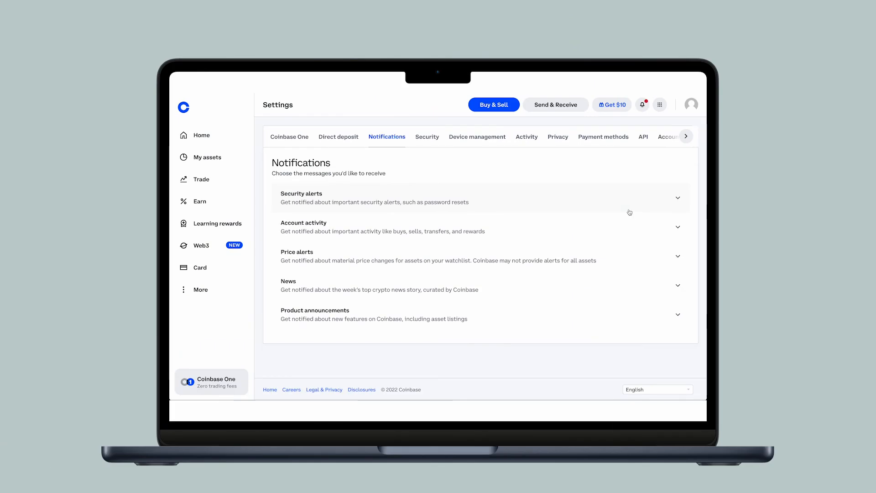
Under Security, manage phone numbers and choose Add another phone number.
click(427, 136)
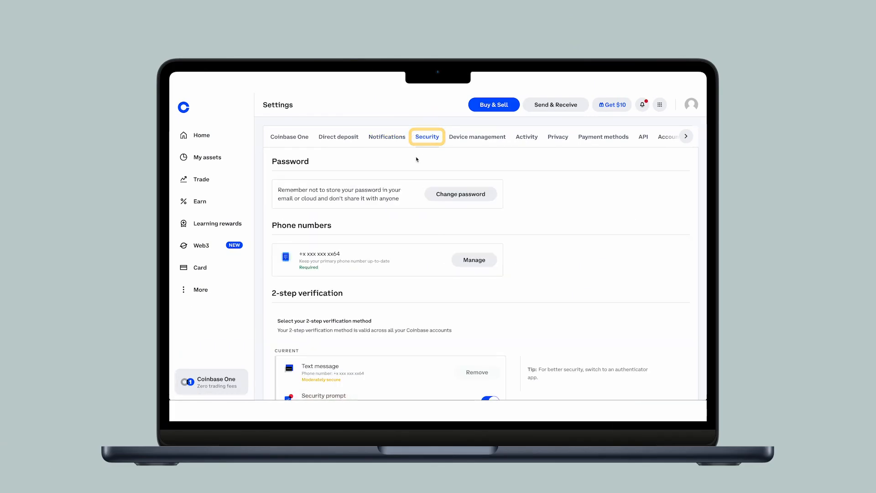
click(473, 259)
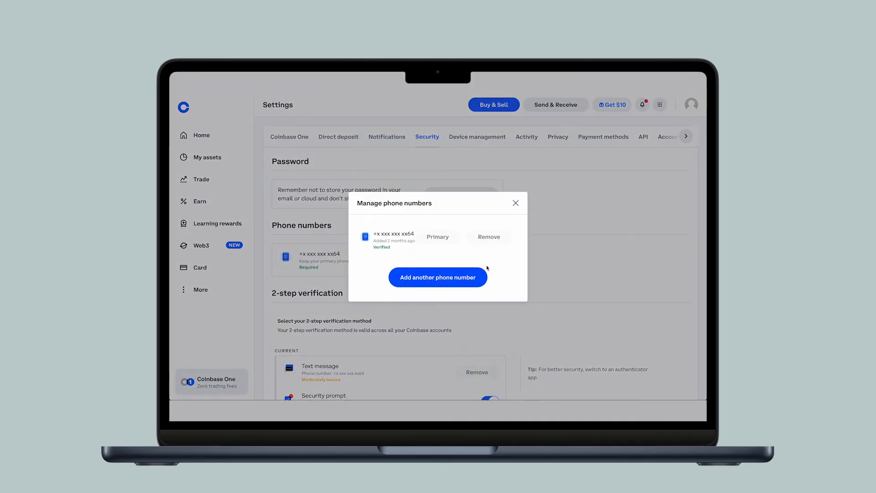
click(438, 277)
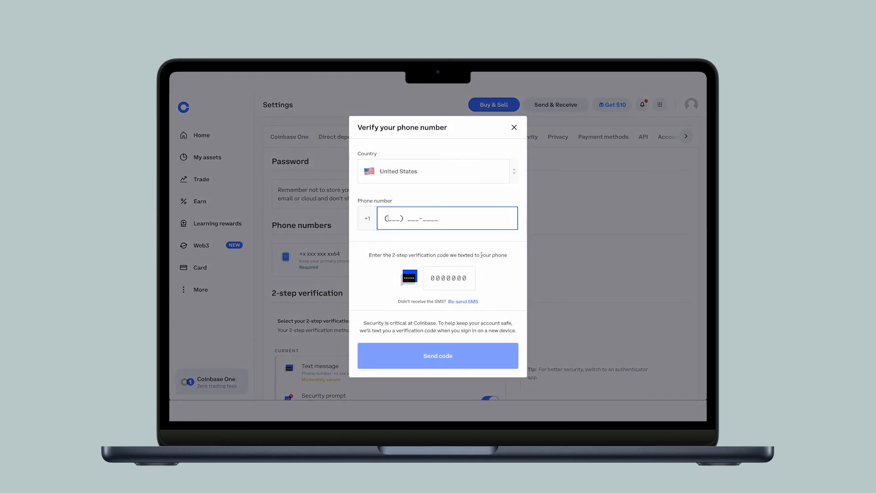